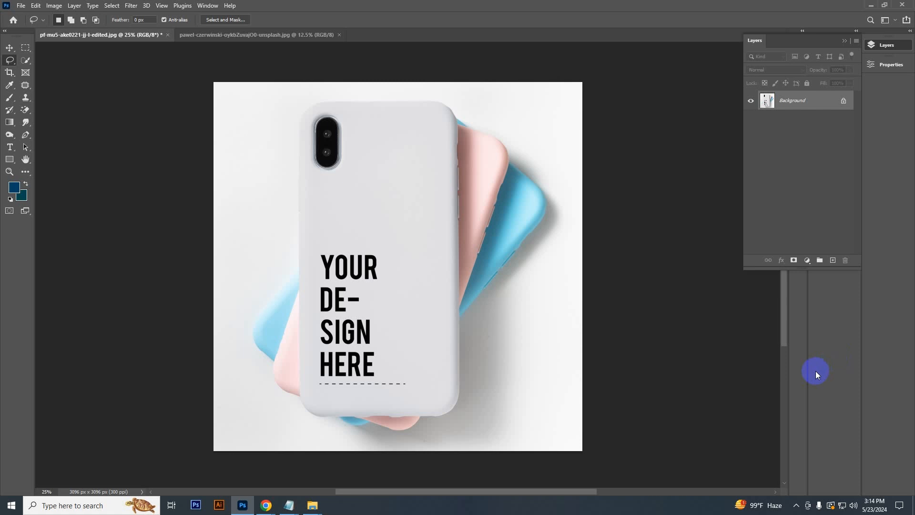
Step: Duplicate the Background photo onto a new Layer 1 and select the Lasso tool
click(10, 47)
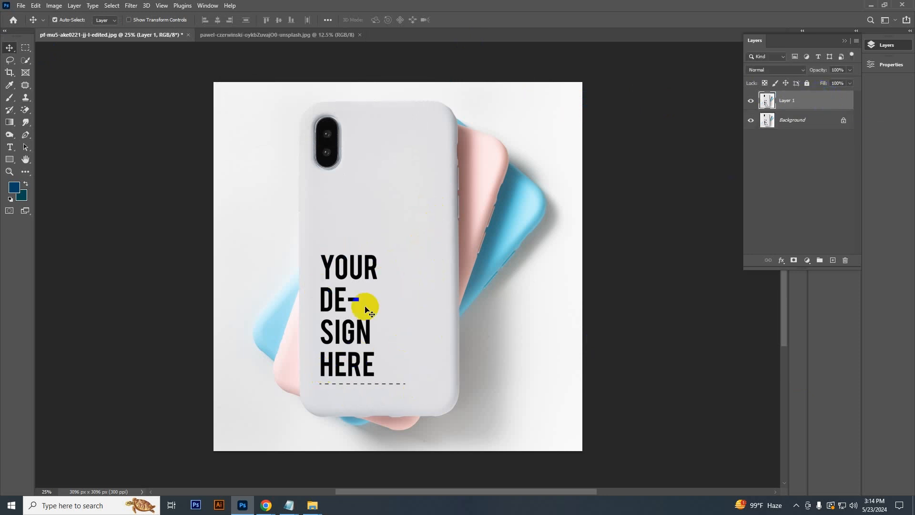
mouse_move(391, 377)
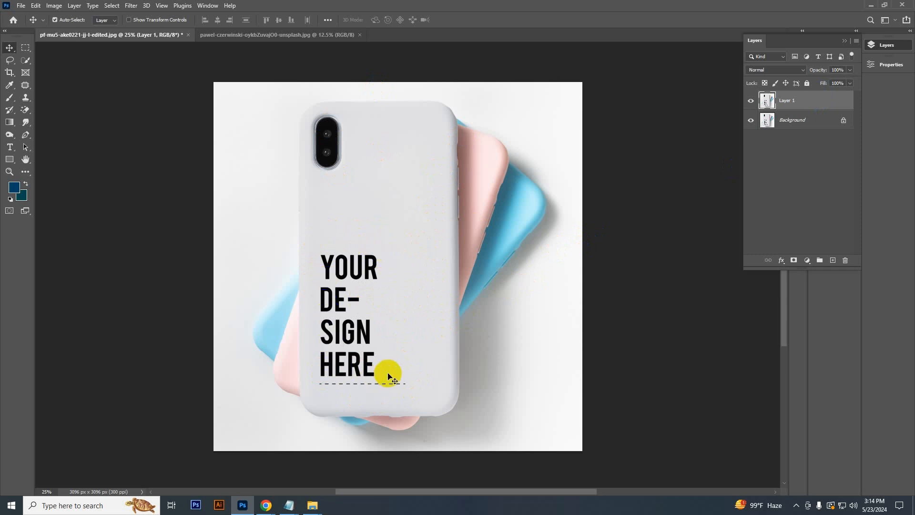
click(10, 60)
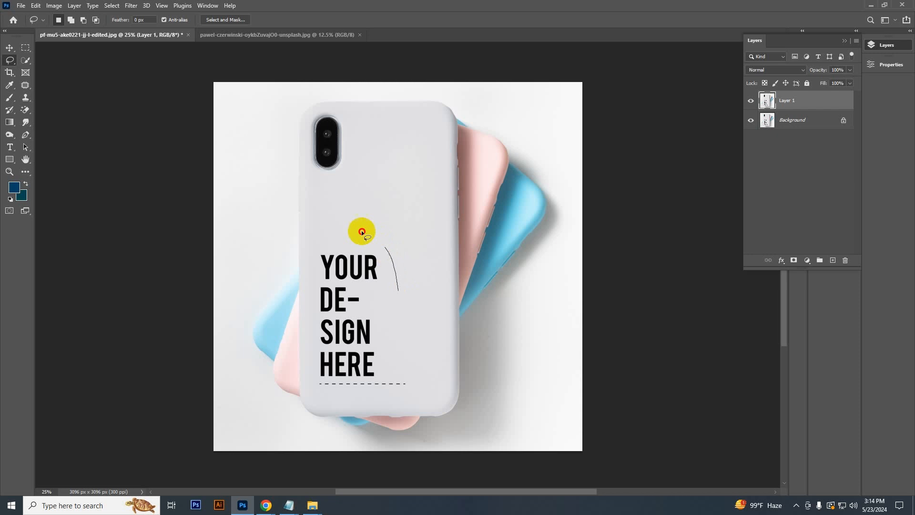
Step: Lasso the YOUR DESIGN HERE text and replace it with a Content-Aware fill
drag(360, 231, 364, 399)
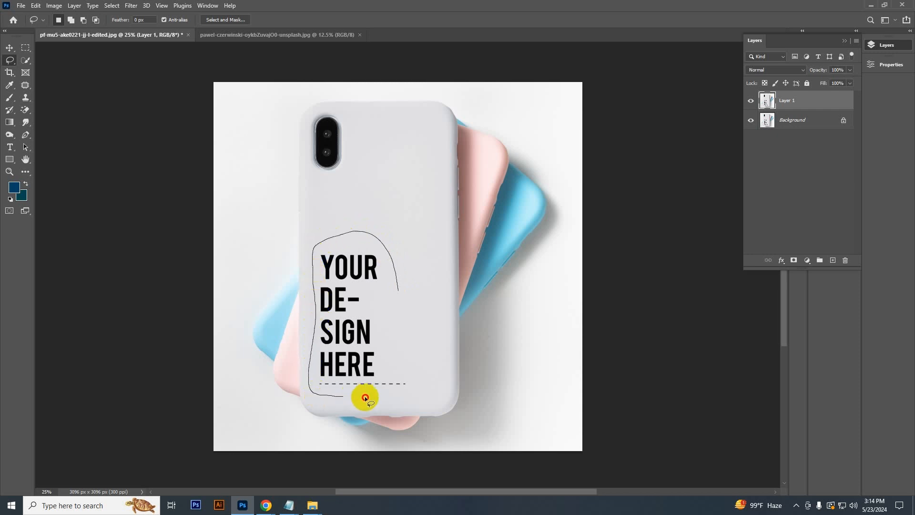
drag(366, 399, 400, 290)
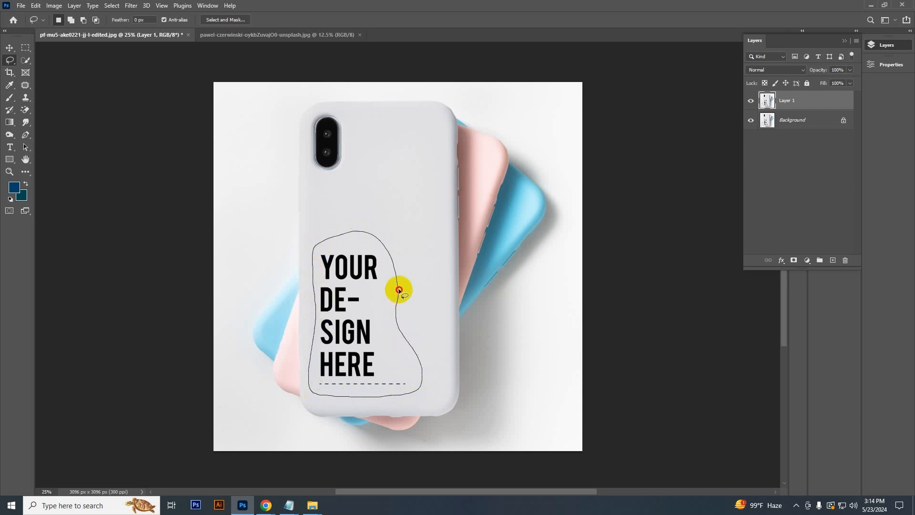
click(36, 5)
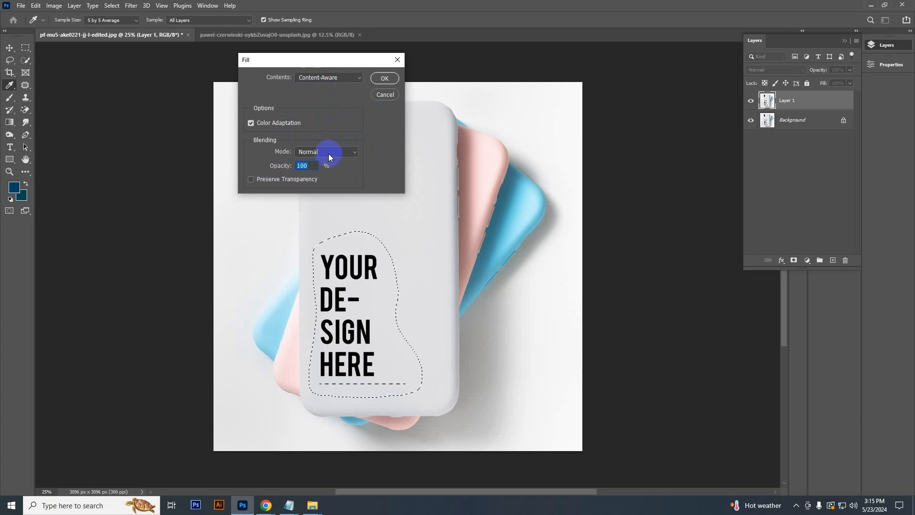
click(384, 79)
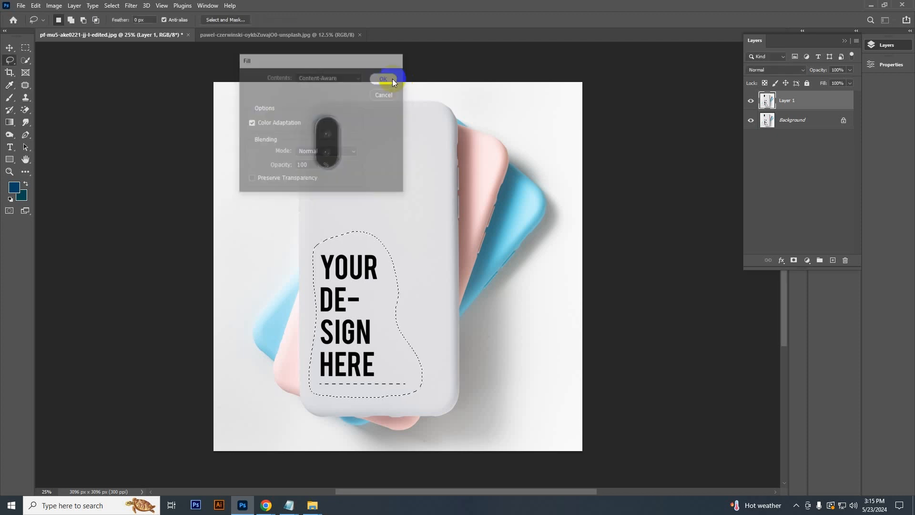
click(383, 78)
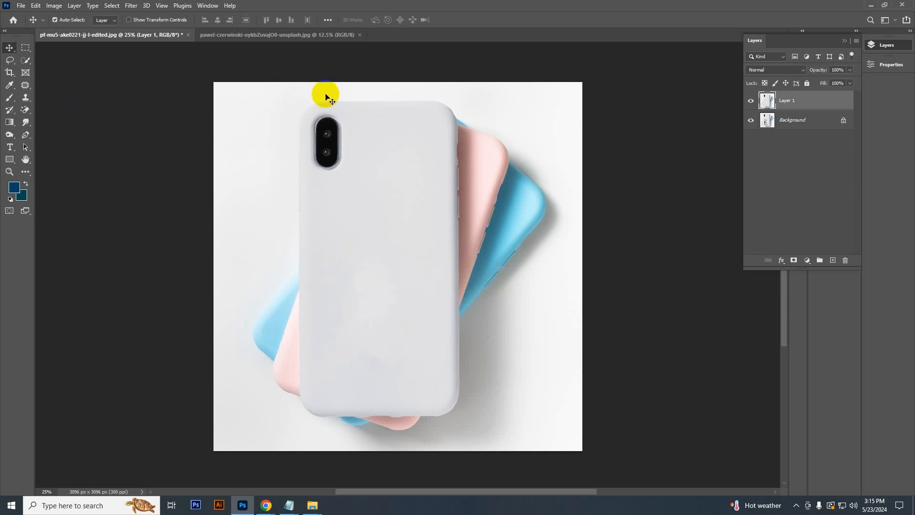
mouse_move(26, 142)
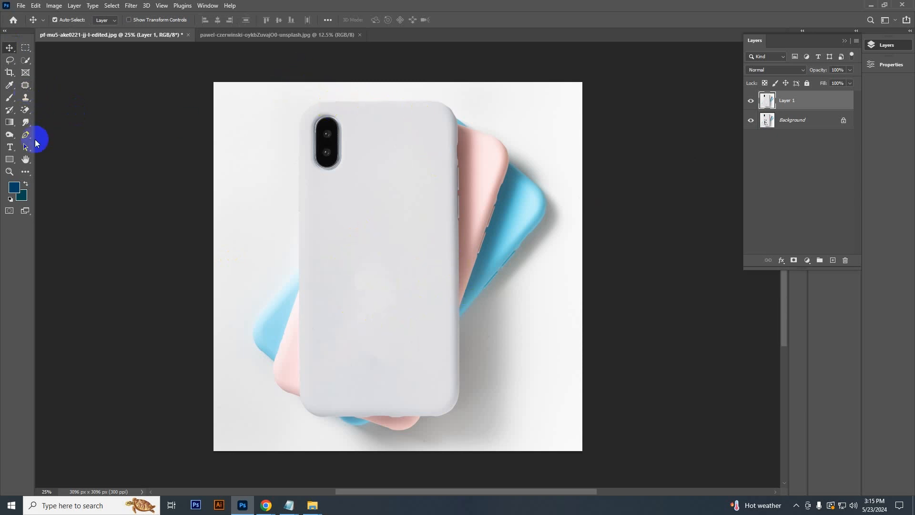
Step: Trace the front phone case with the Pen tool and convert the path into a selection
click(26, 135)
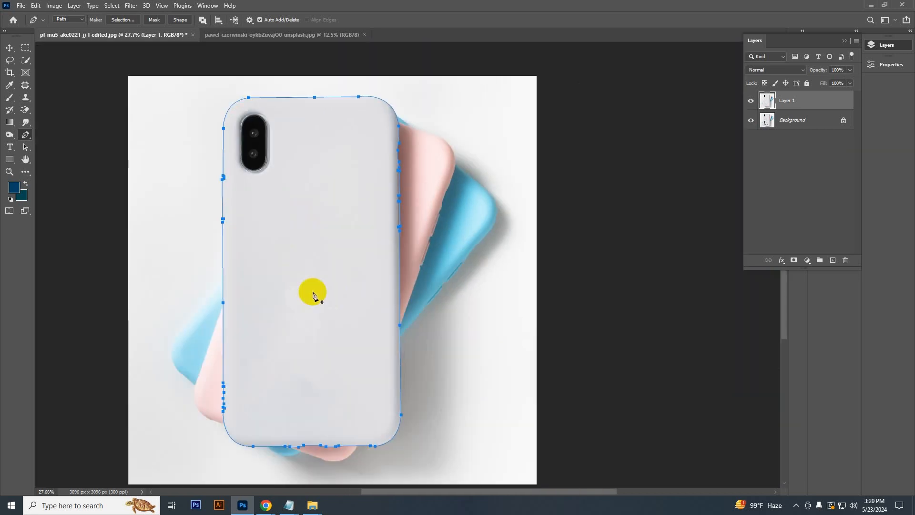
right_click(314, 292)
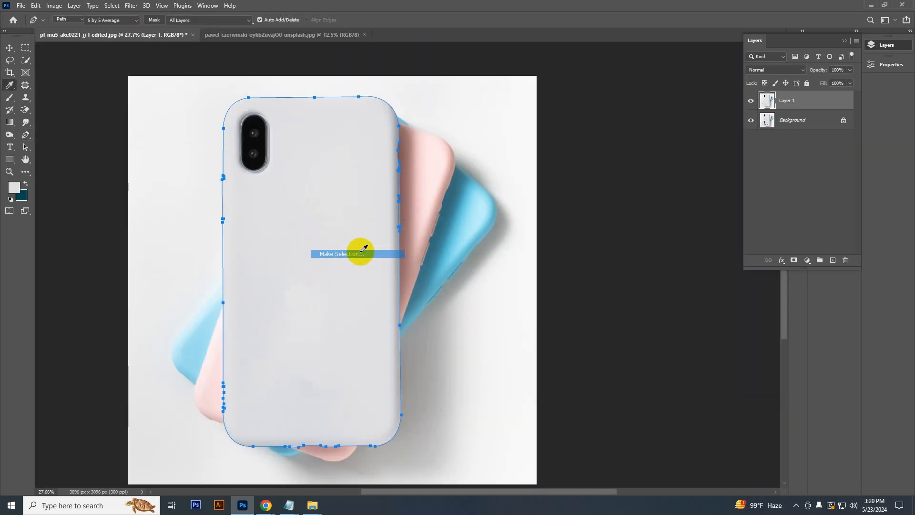
click(340, 253)
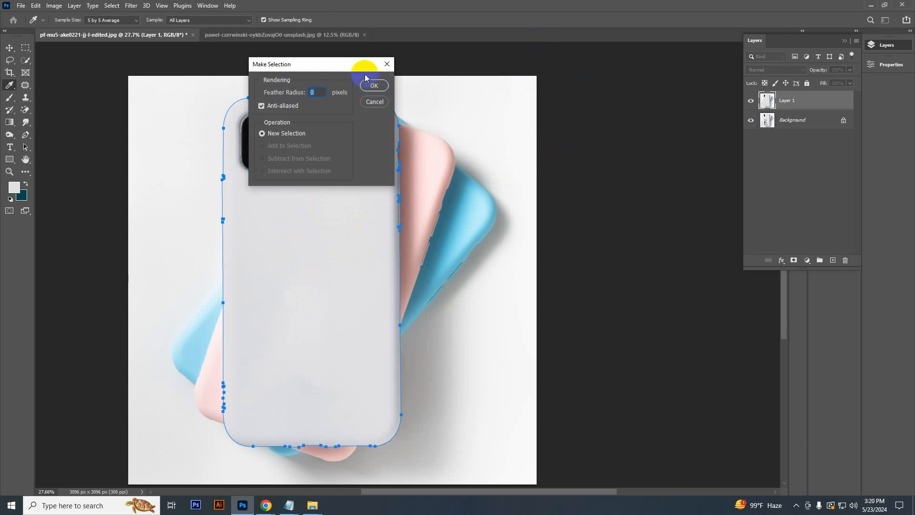
click(374, 85)
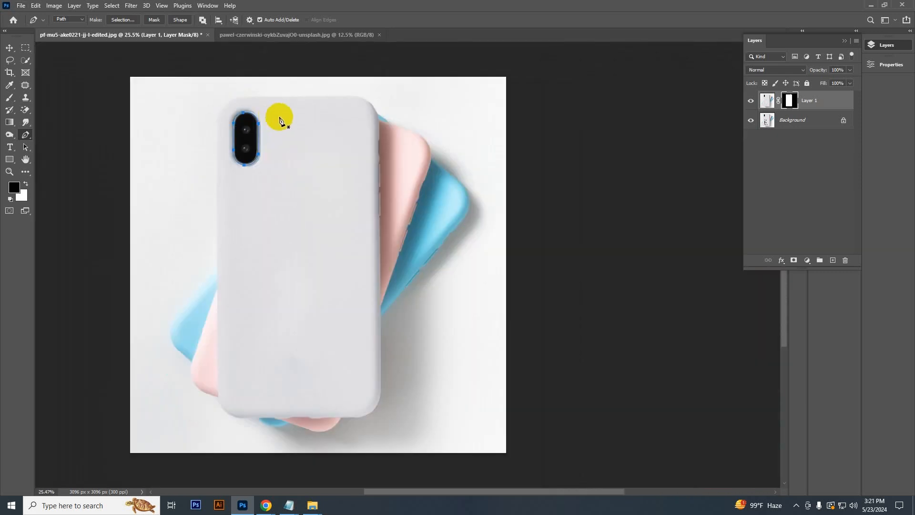
Step: Turn the camera bump path into a selection and paint it black on Layer 1's mask
right_click(279, 117)
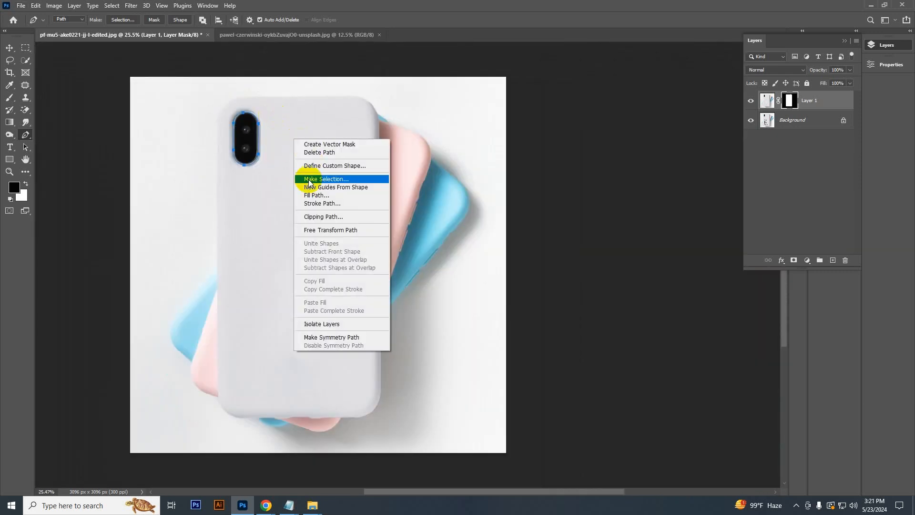
click(325, 179)
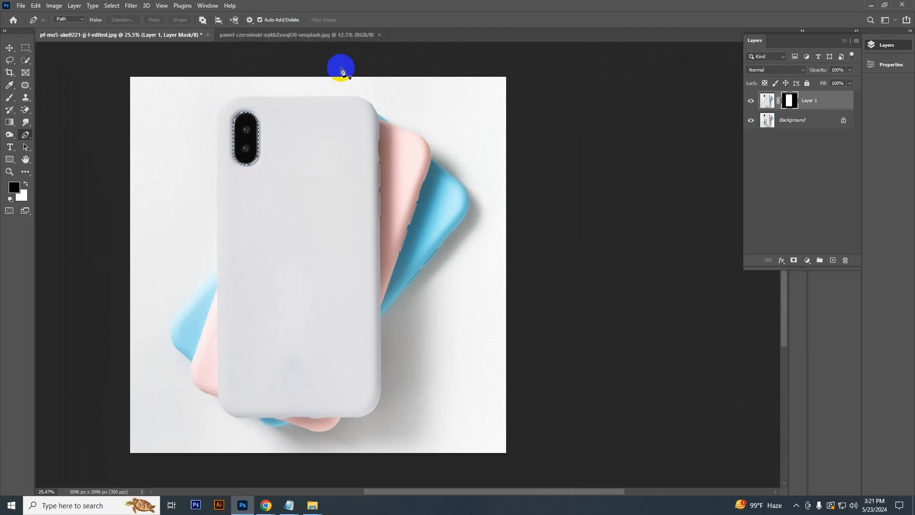
click(10, 49)
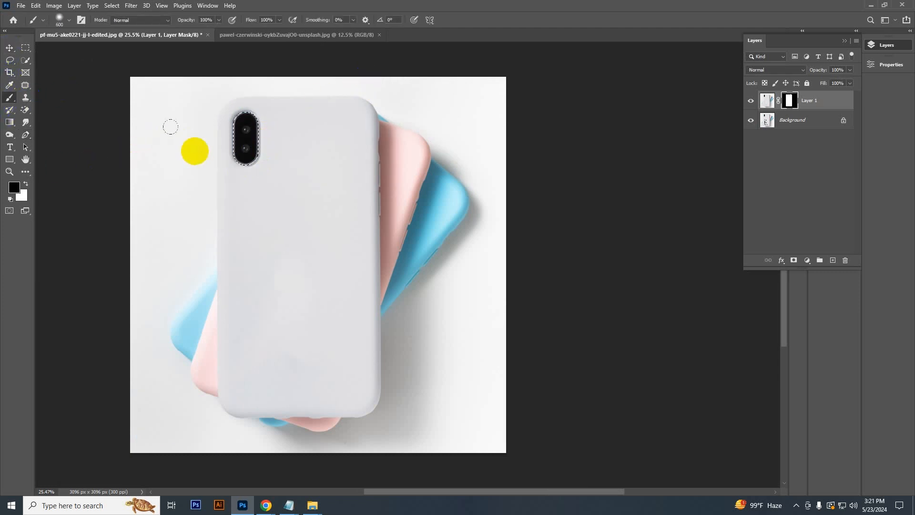
click(790, 99)
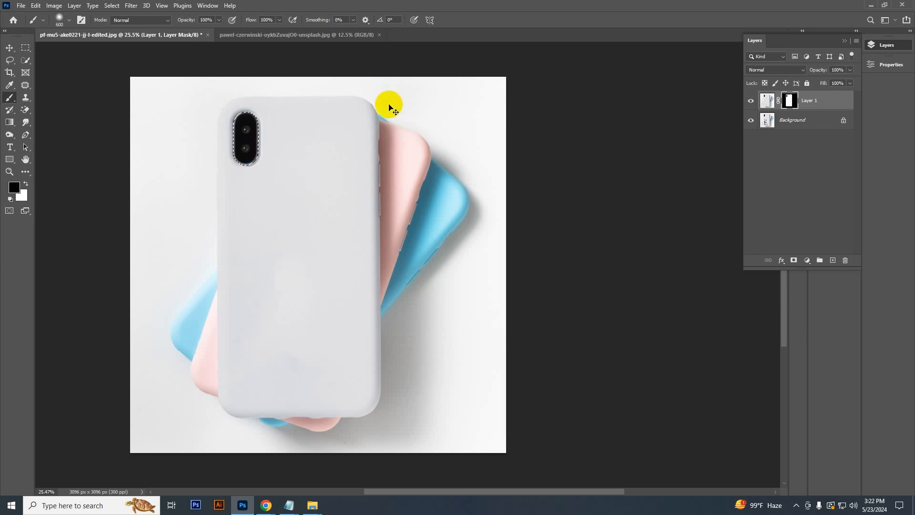
click(9, 47)
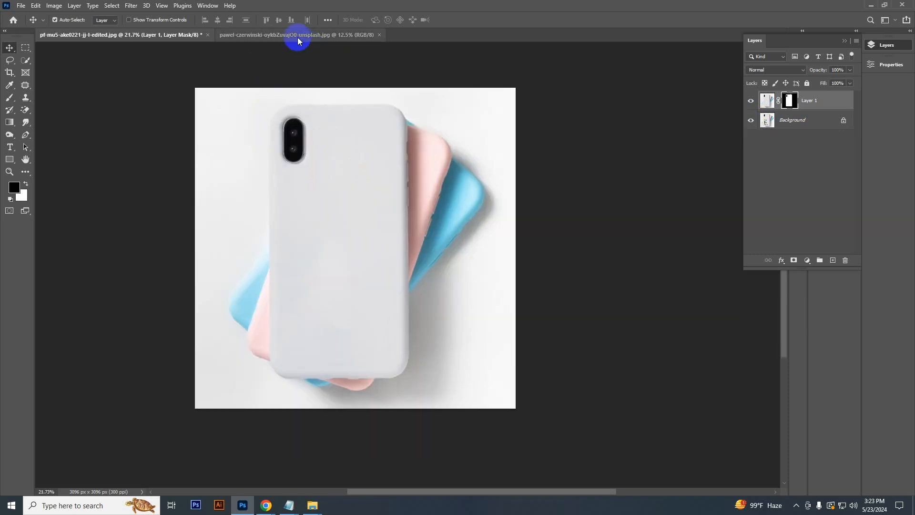
Step: Copy the blue marble texture and paste it into the mockup as Layer 2
click(297, 35)
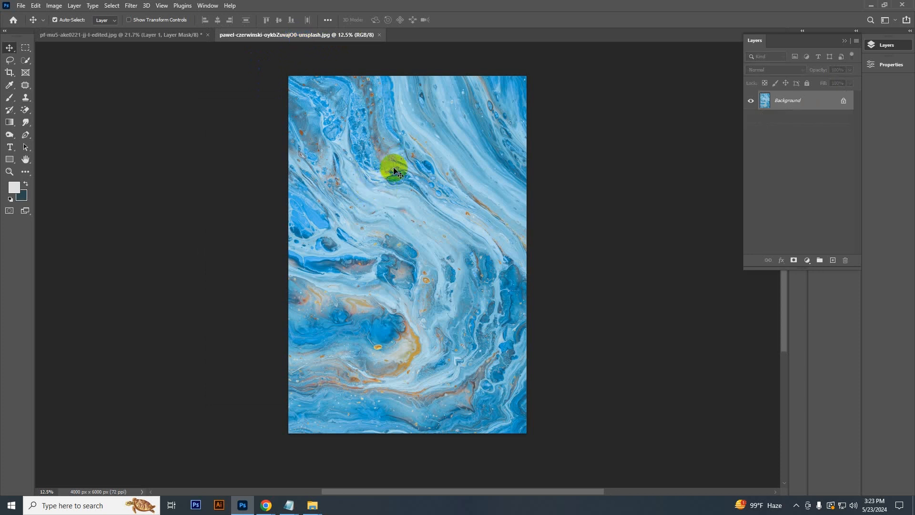
drag(394, 169, 420, 184)
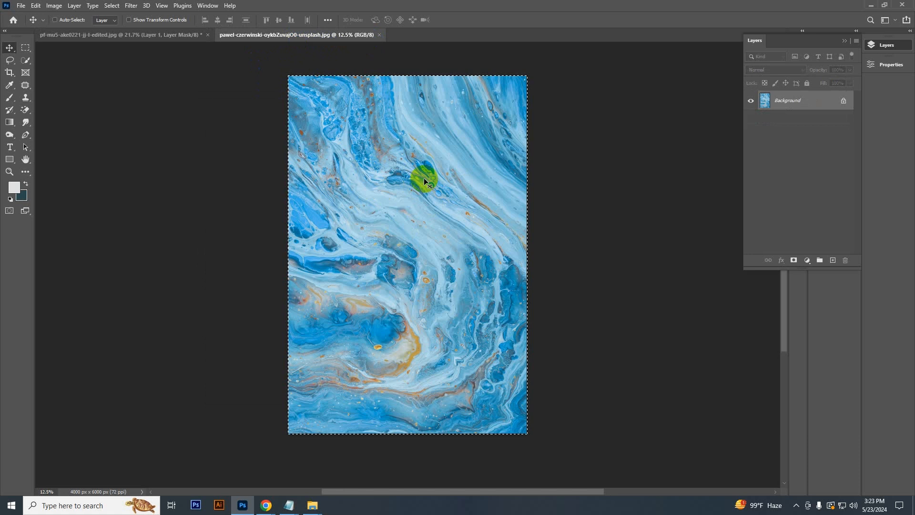
click(117, 34)
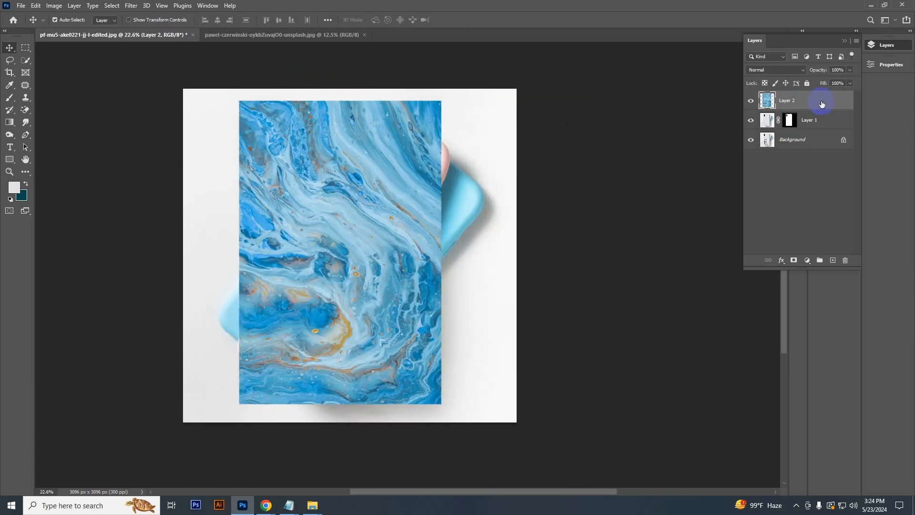
Step: Clip the marble layer to the case layer and set its blend mode to Color Burn
right_click(821, 104)
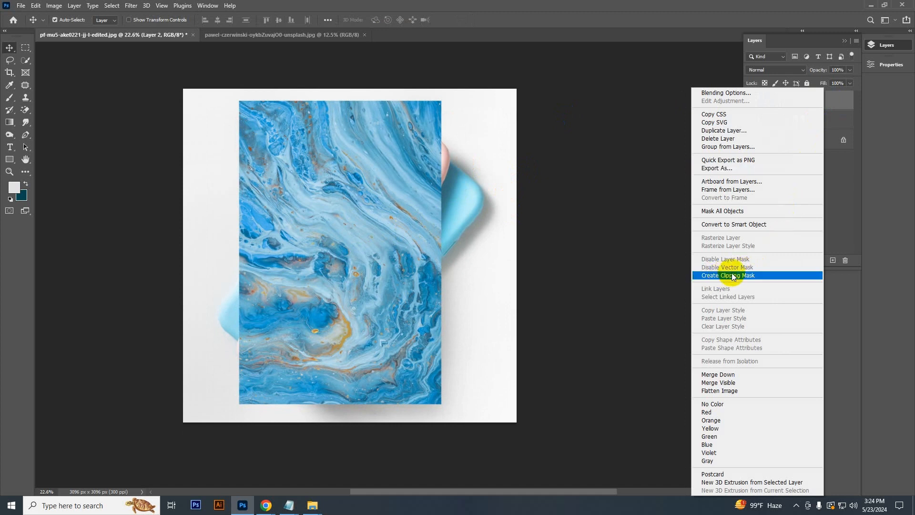
click(733, 275)
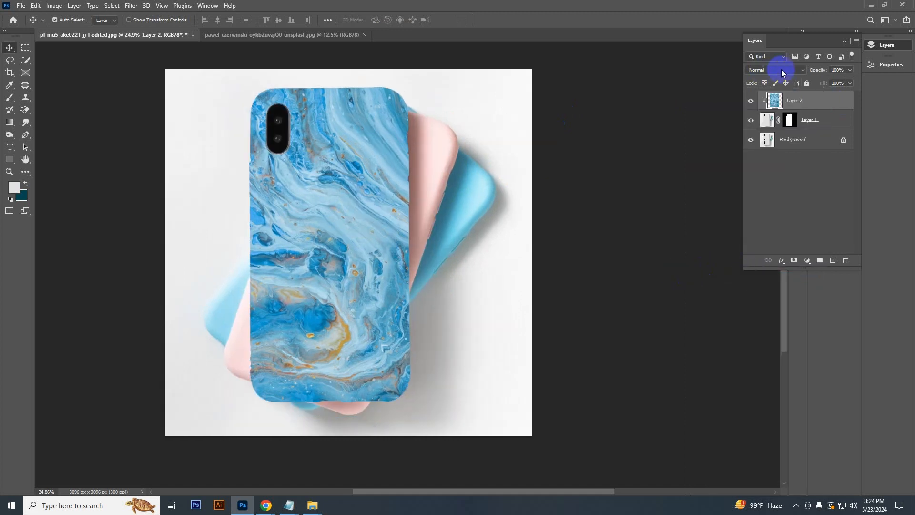
click(776, 70)
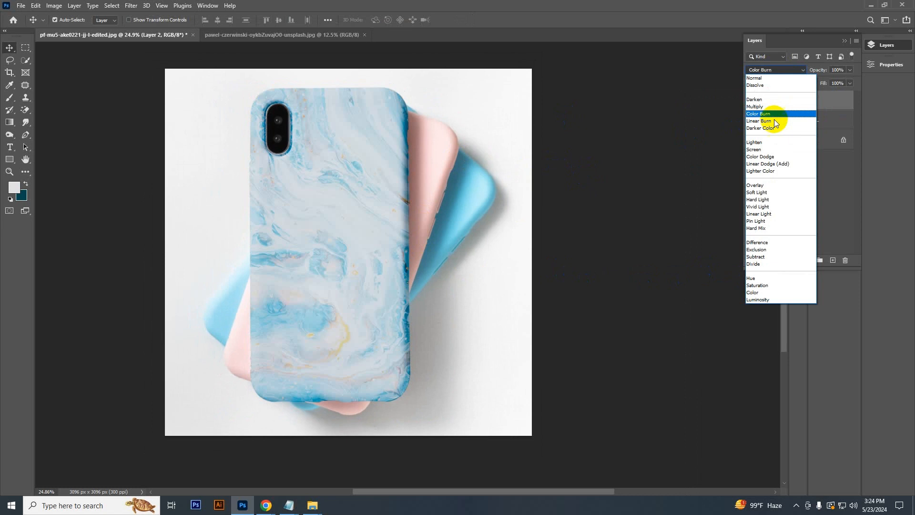
click(759, 120)
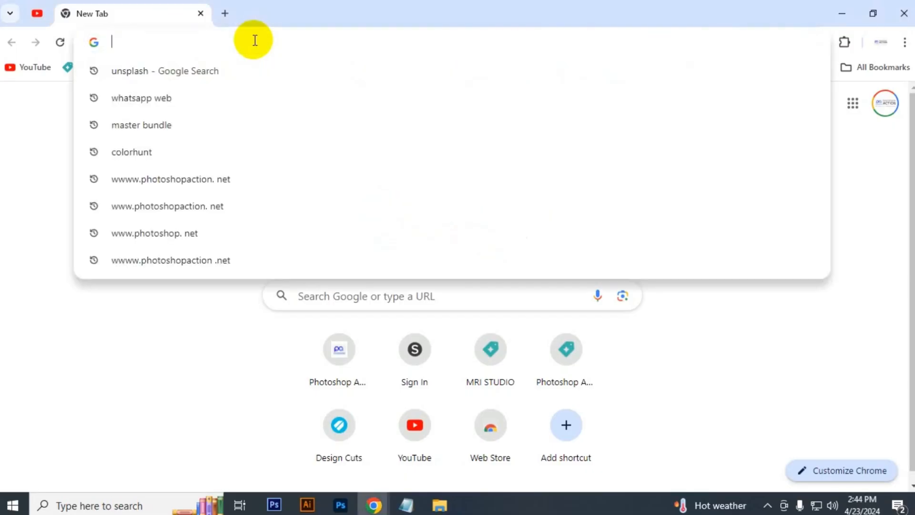
text(www.photoshopaction.net)
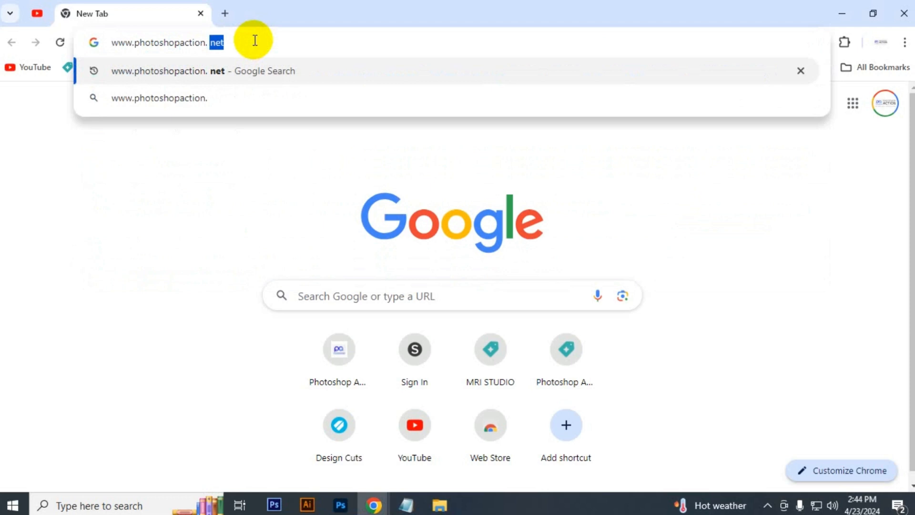
key(Enter)
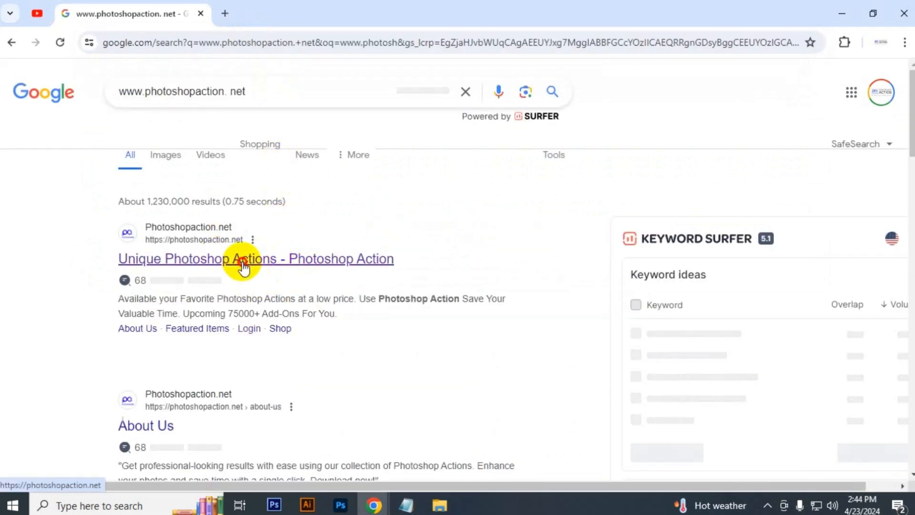
click(255, 258)
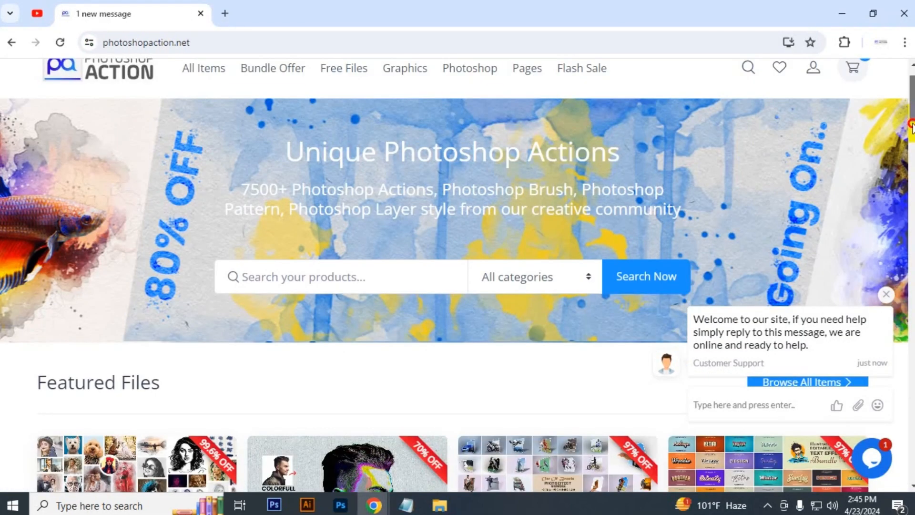
Step: Scroll through the Photoshop Action homepage listings and close the support chat panel
scroll(down, 3)
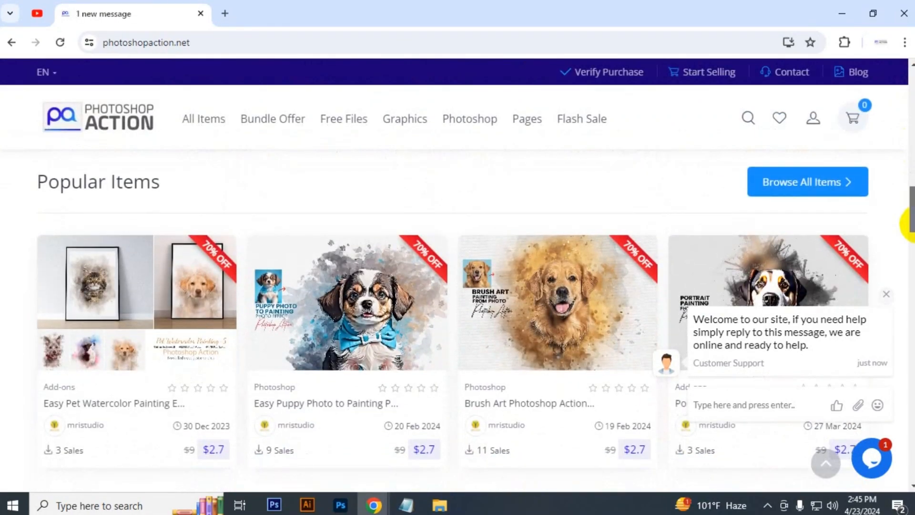
scroll(down, 3)
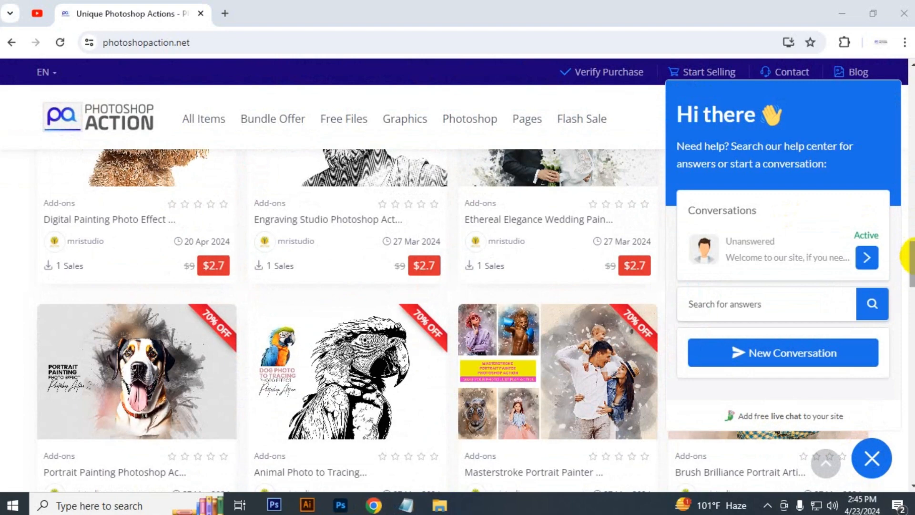
scroll(down, 3)
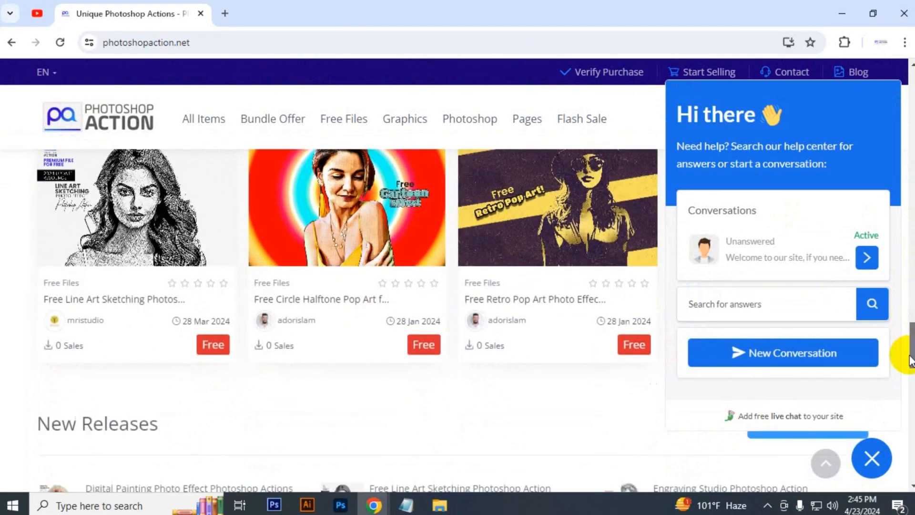
click(871, 458)
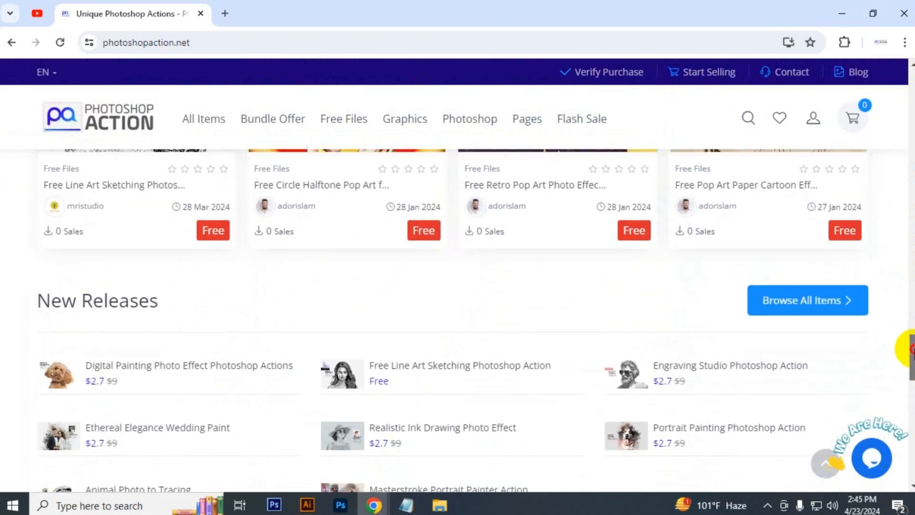
scroll(down, 3)
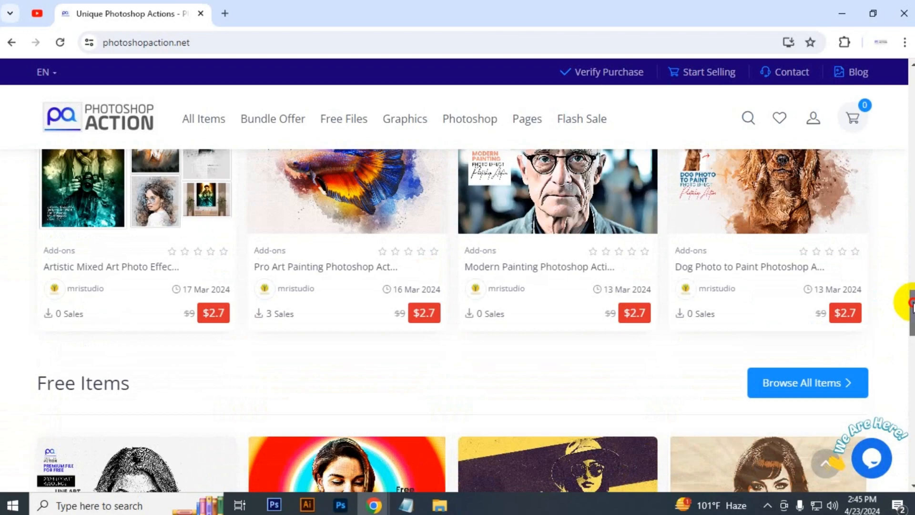
scroll(down, 3)
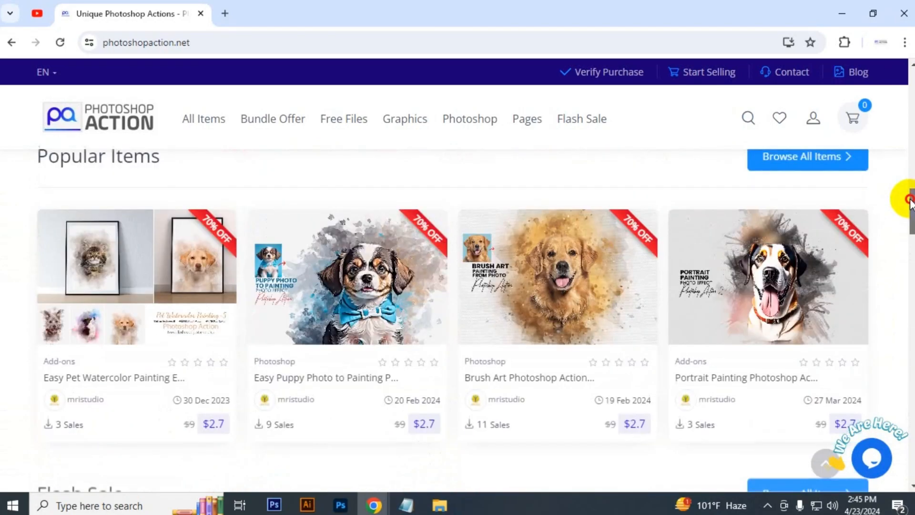
scroll(down, 3)
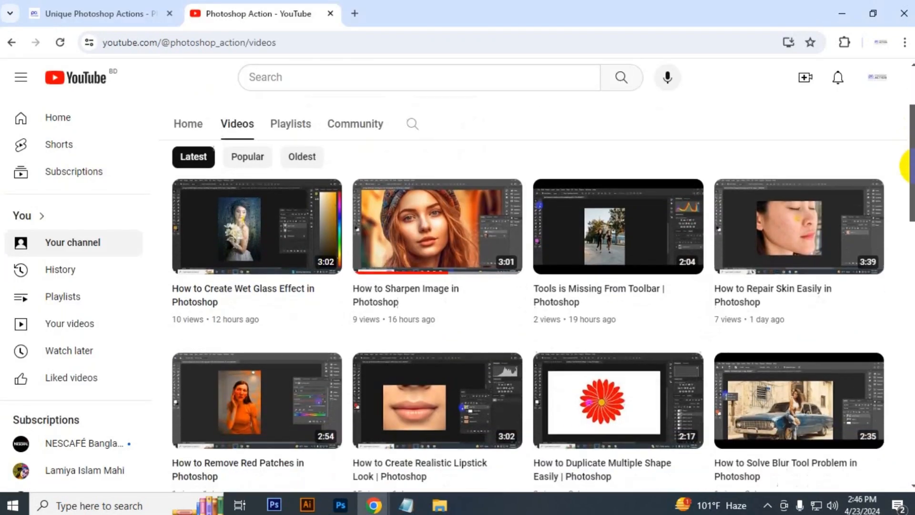
Step: Scroll the channel's video grid down to uploads from three to four weeks ago
scroll(down, 3)
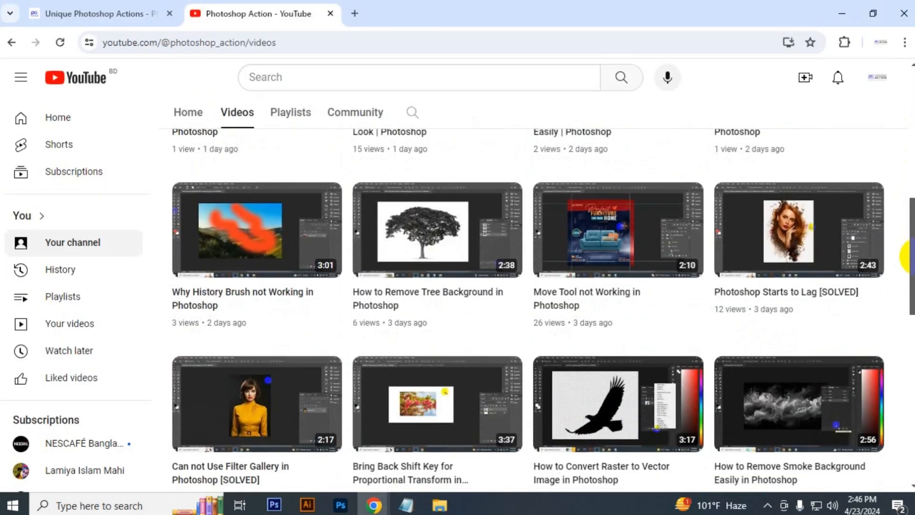
scroll(down, 3)
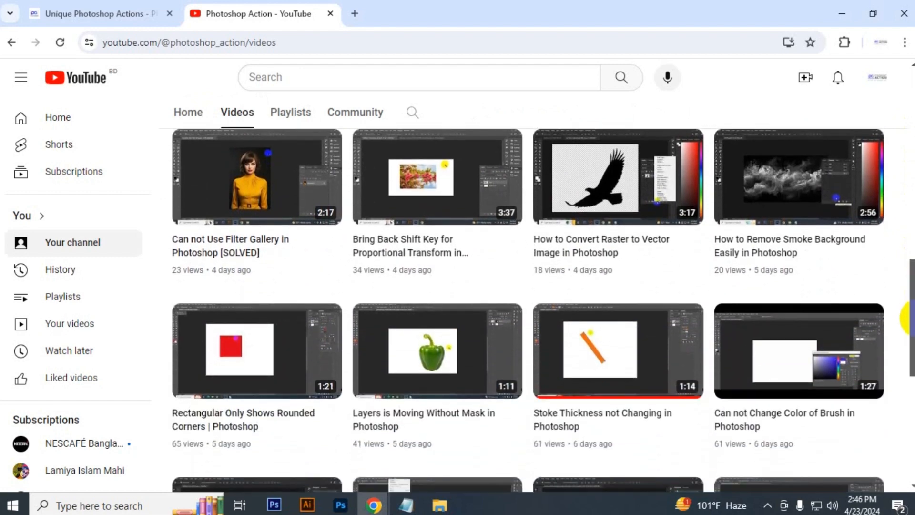
scroll(down, 3)
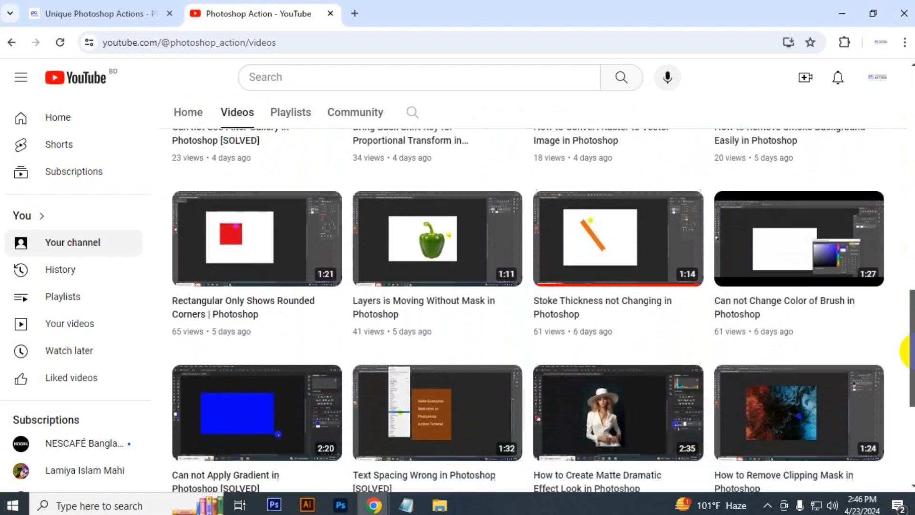
scroll(down, 3)
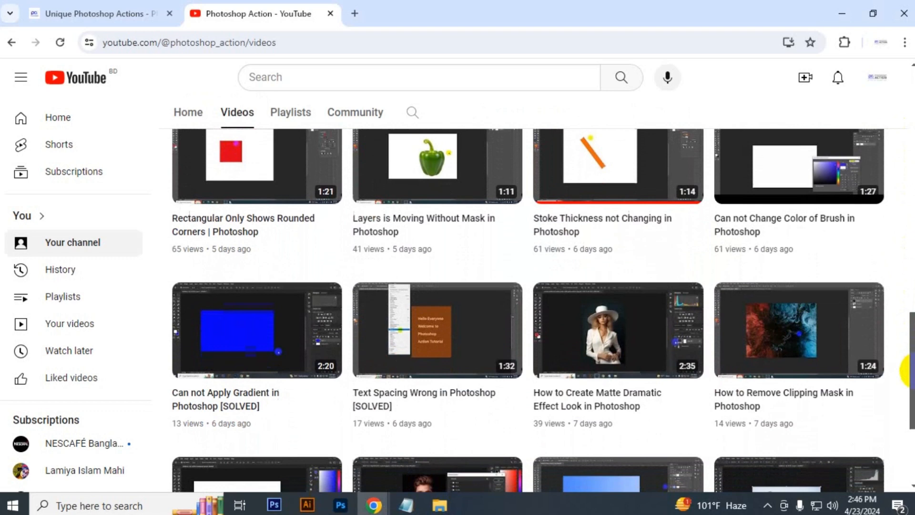
scroll(down, 3)
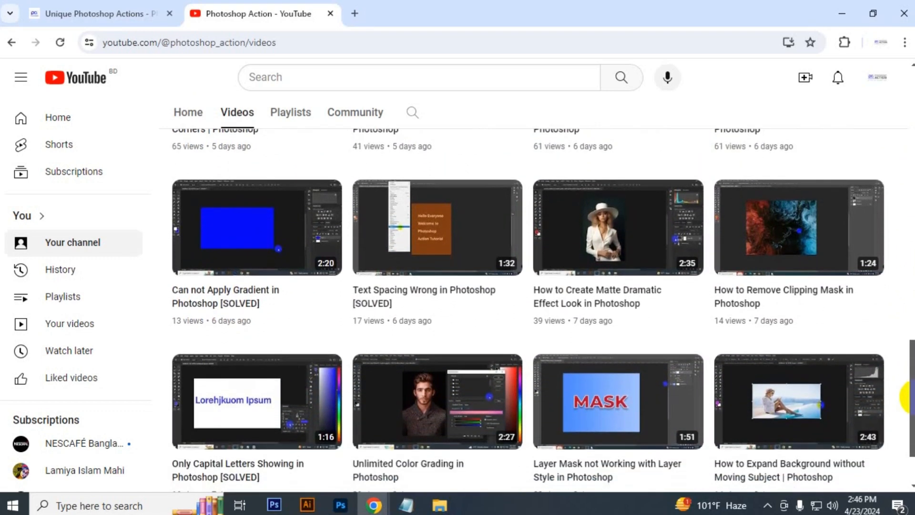
scroll(down, 3)
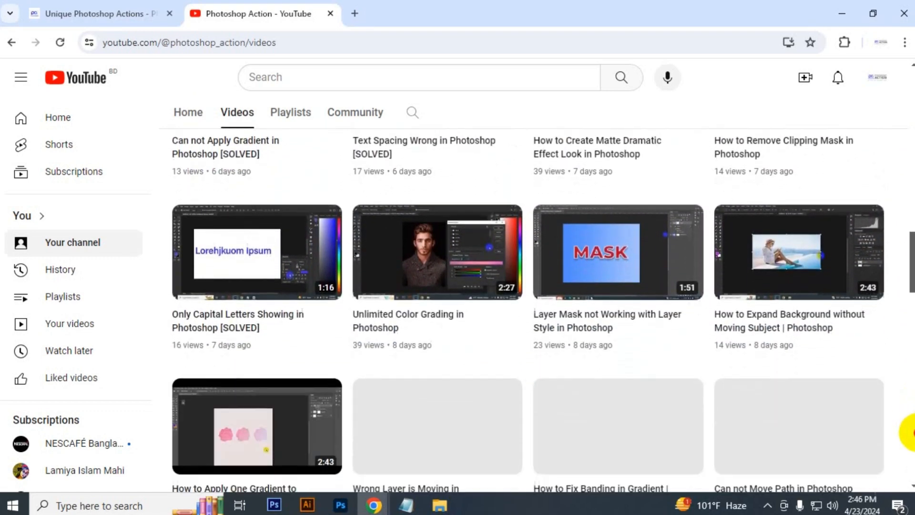
scroll(down, 3)
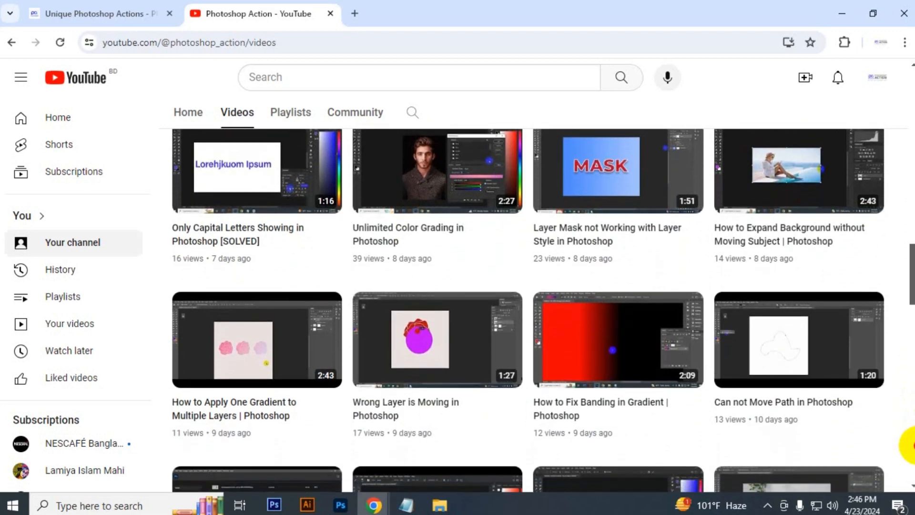
scroll(down, 3)
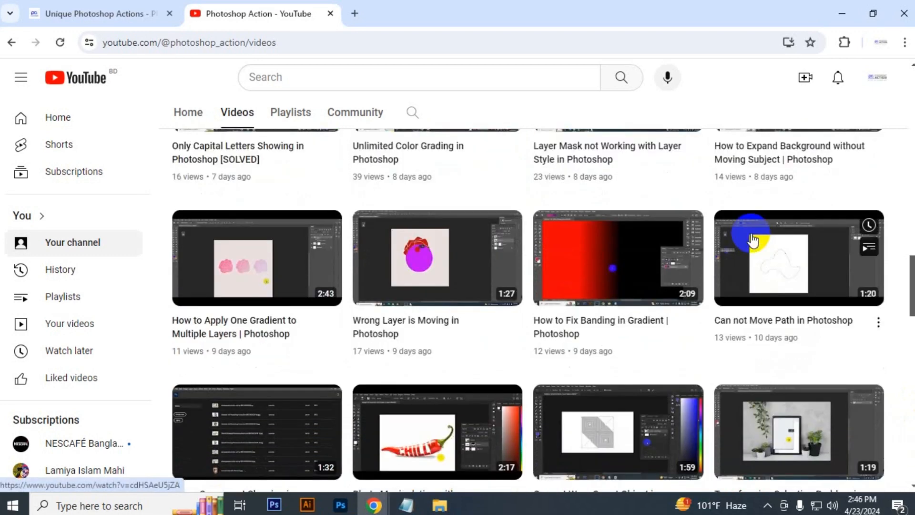
scroll(down, 3)
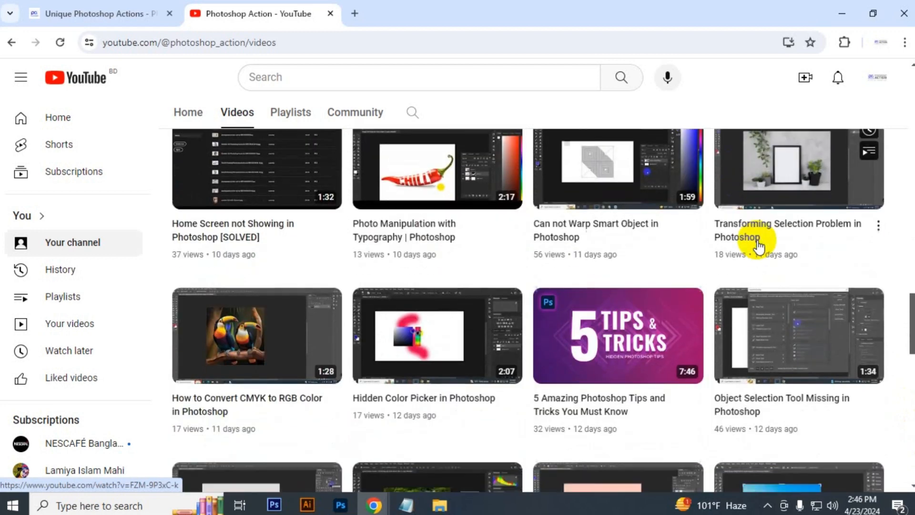
scroll(down, 3)
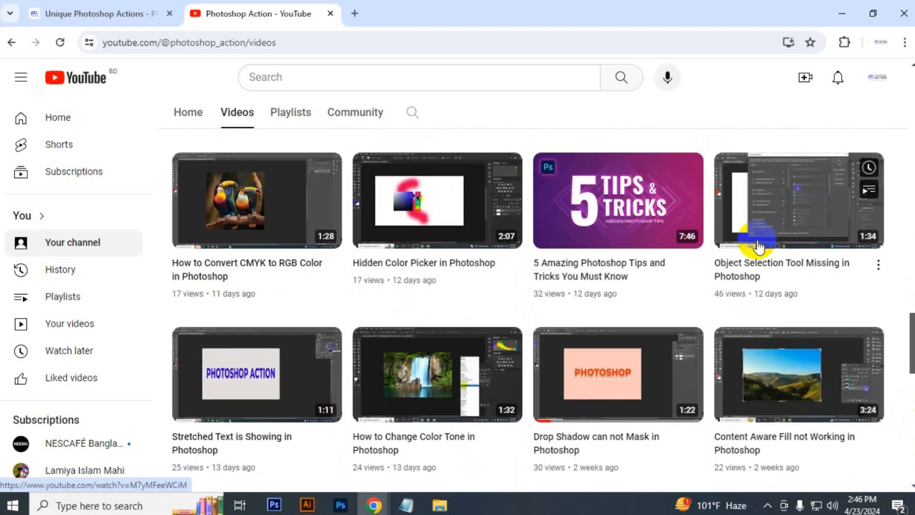
scroll(down, 3)
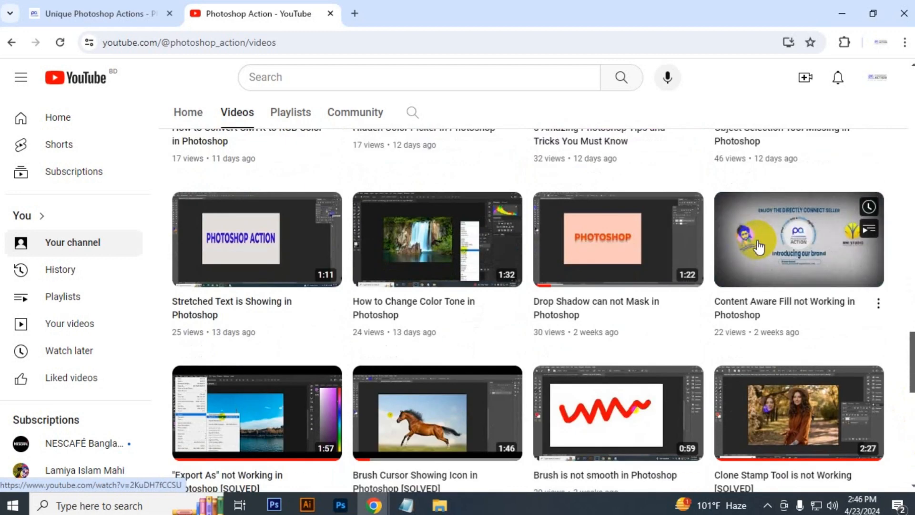
scroll(down, 3)
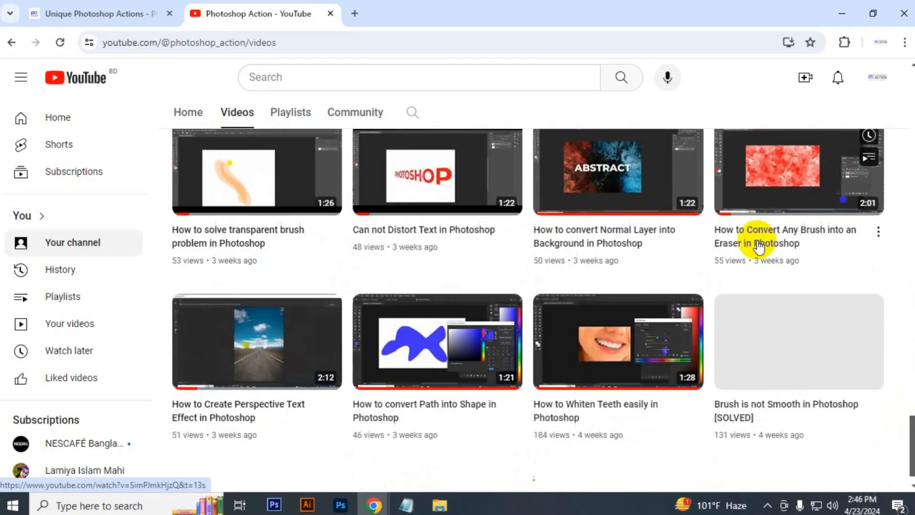